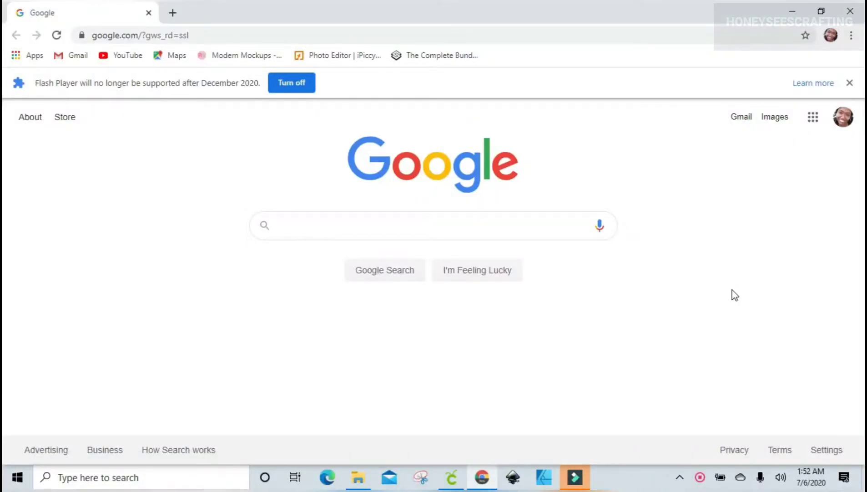
# - Search Google for 'convertio' using the dropdown suggestion
pyautogui.click(433, 226)
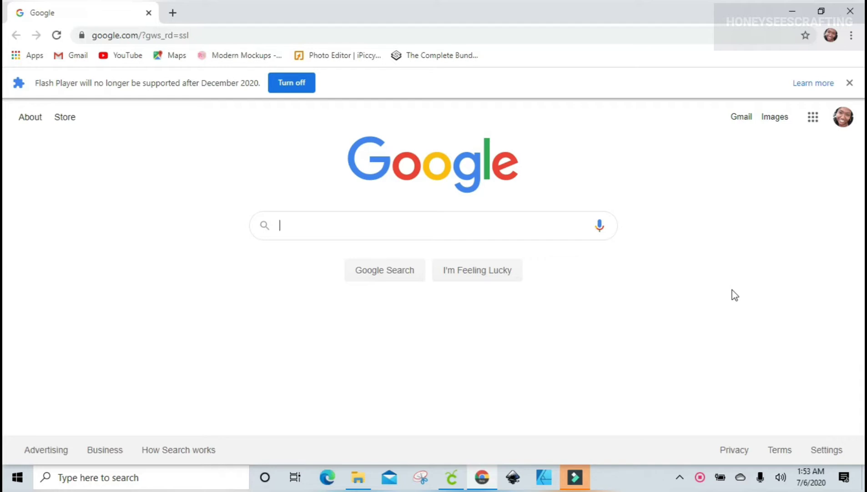
pyautogui.moveTo(680, 216)
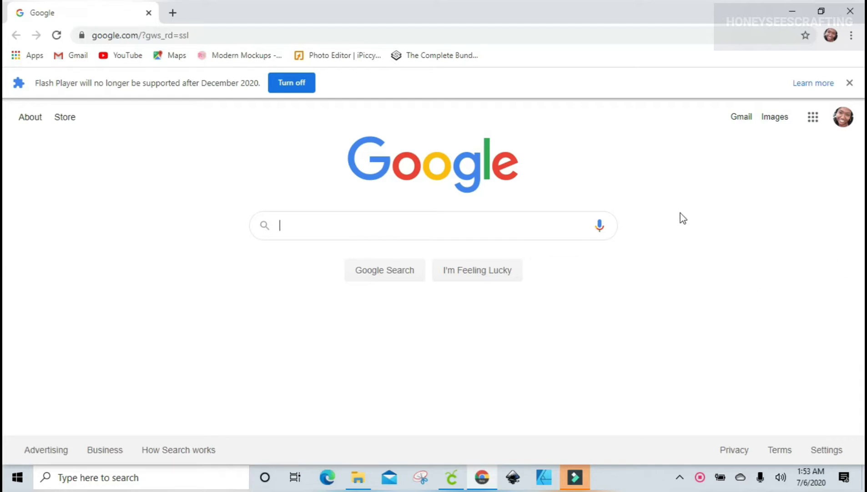
pyautogui.moveTo(682, 211)
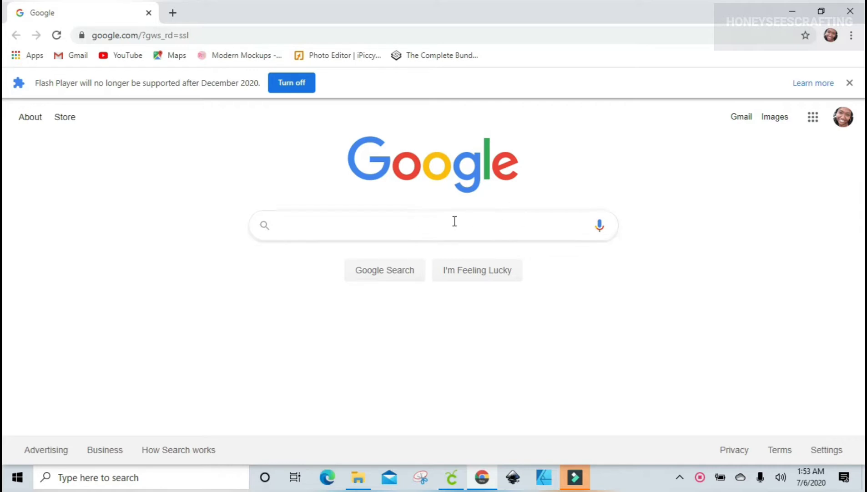
pyautogui.write('CONVERTIO')
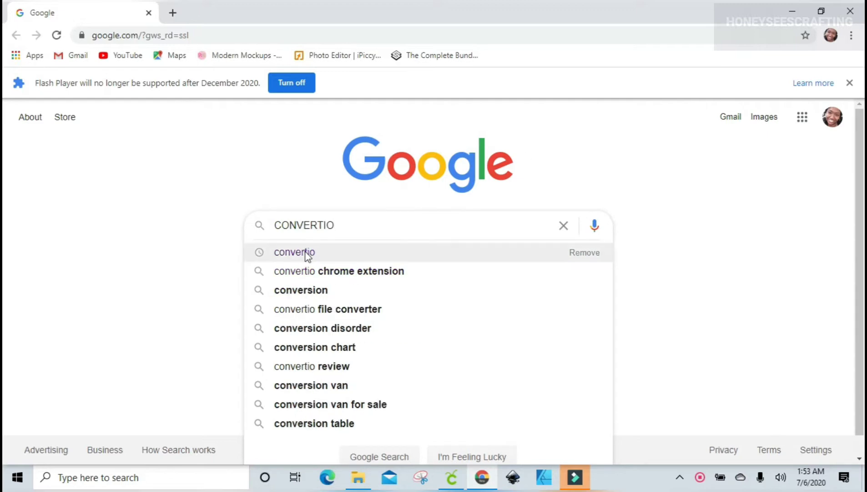
pyautogui.click(295, 252)
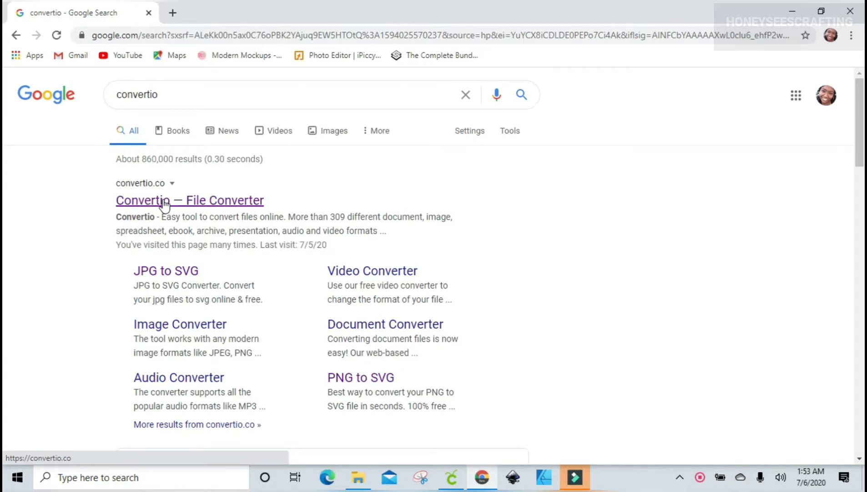
pyautogui.moveTo(154, 199)
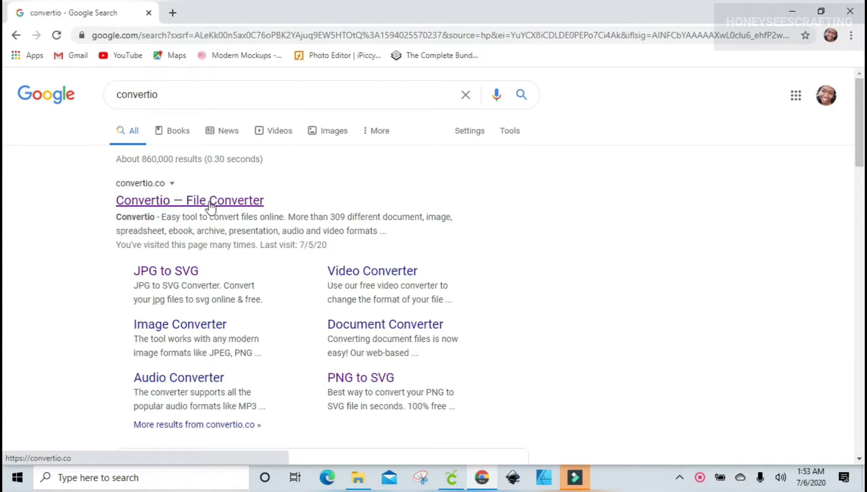
# - Upload my_quarantine_shirt.png to Convertio with SVG as the output format
pyautogui.click(190, 199)
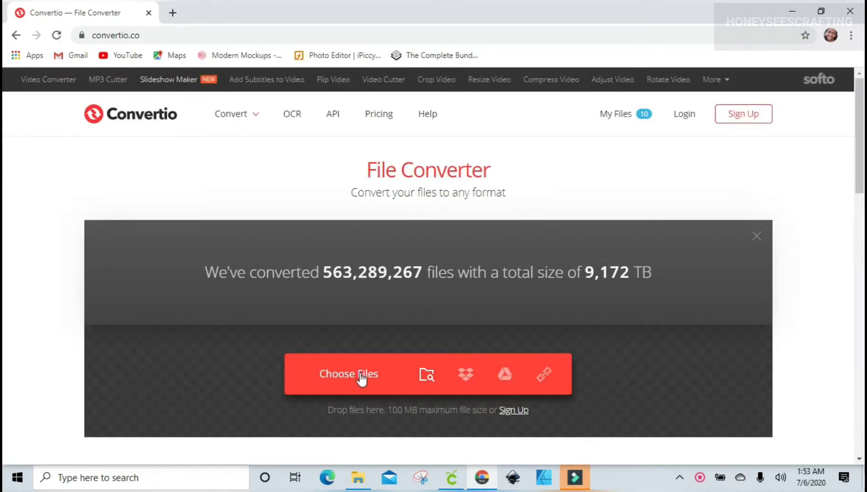
pyautogui.click(348, 374)
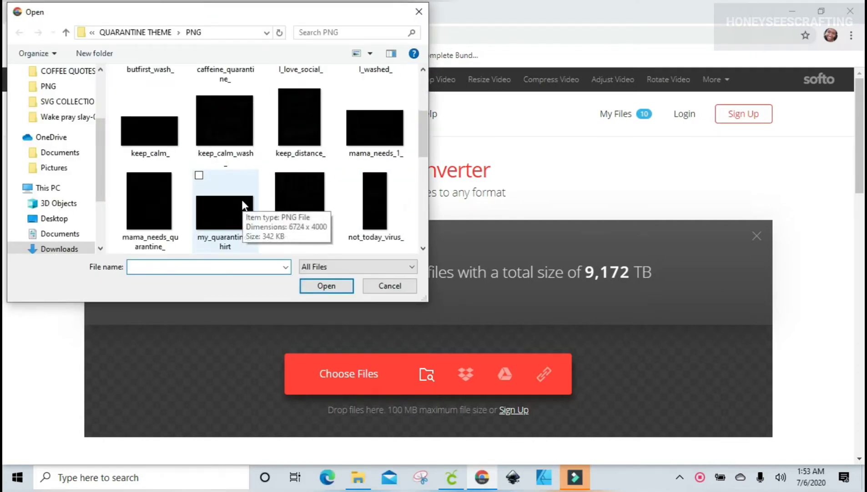
pyautogui.click(225, 210)
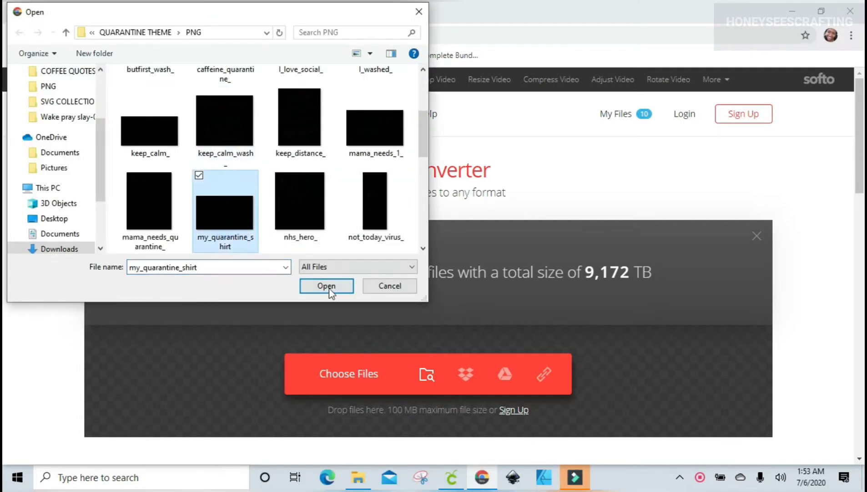
pyautogui.click(326, 286)
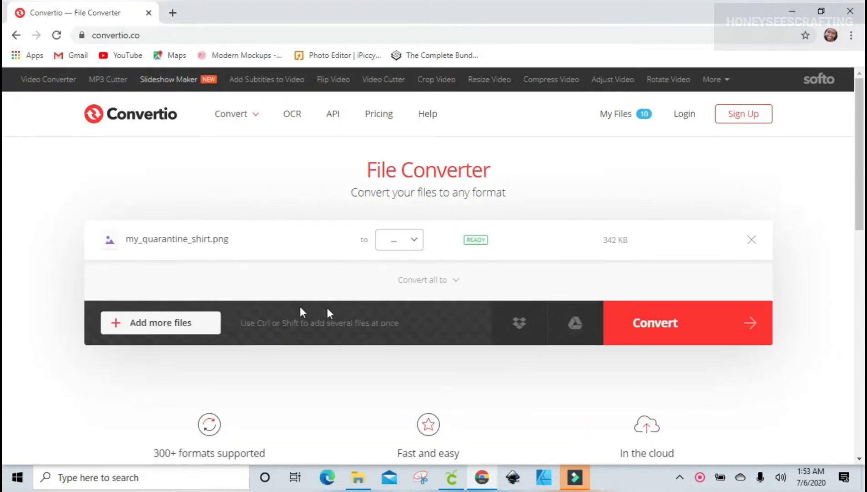
pyautogui.moveTo(232, 255)
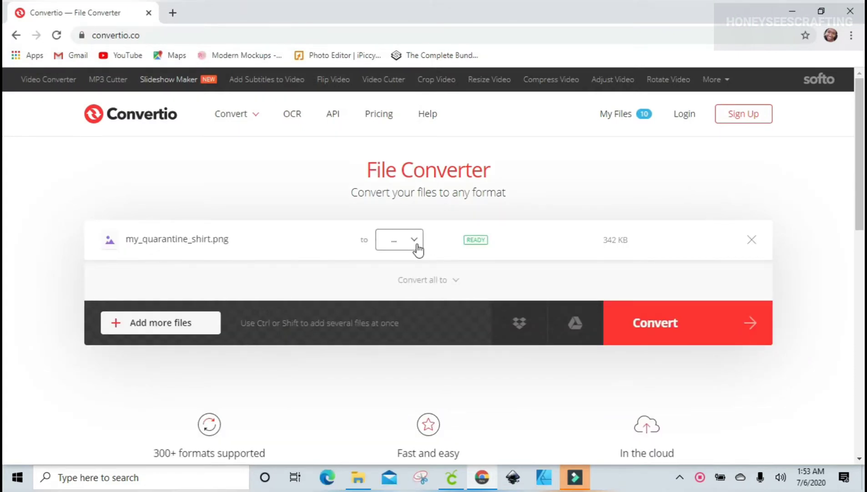
pyautogui.click(400, 239)
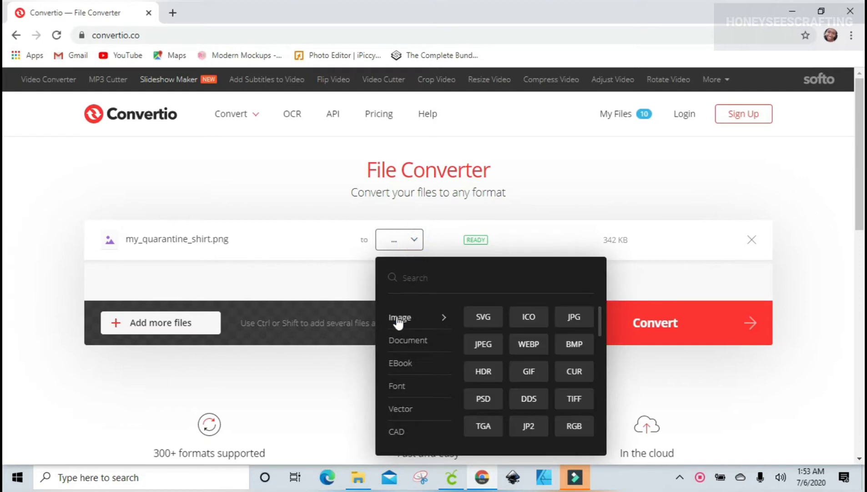
pyautogui.moveTo(416, 254)
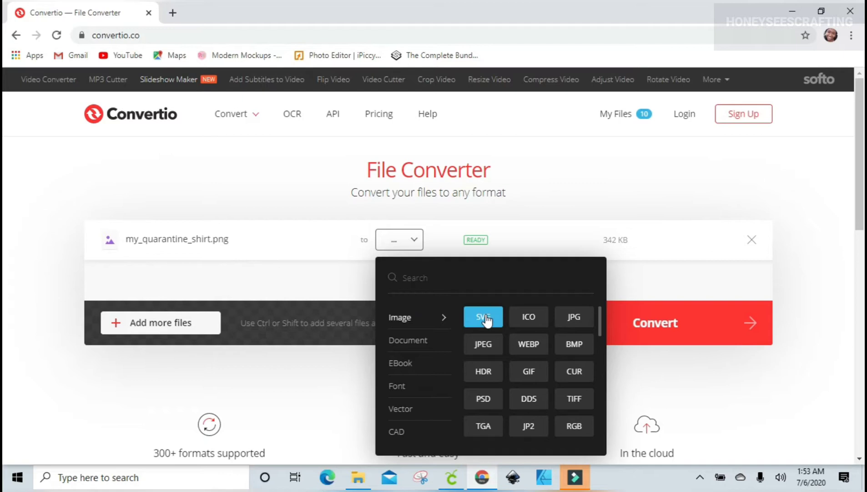
pyautogui.click(483, 317)
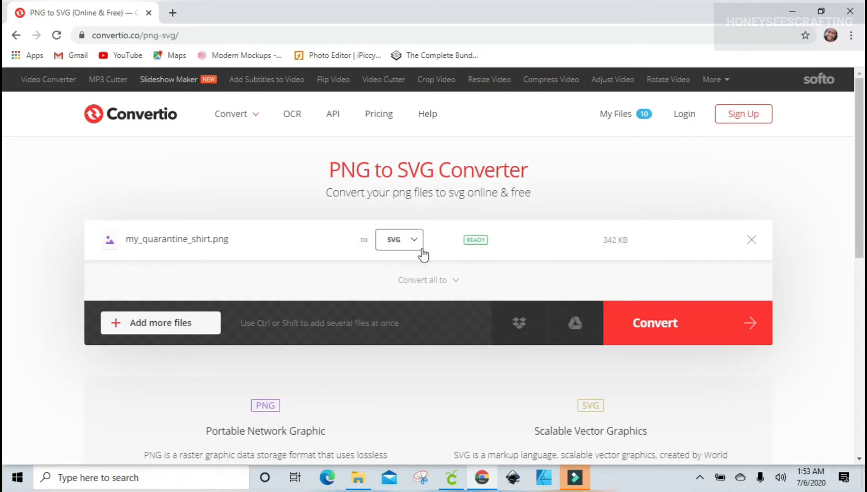
# - Convert the image and download my_quarantine_shirt_2.svg
pyautogui.click(656, 322)
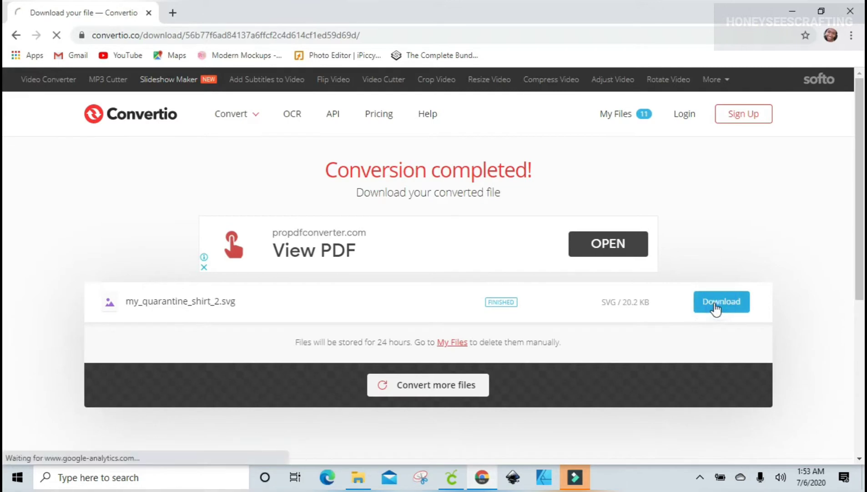
pyautogui.click(721, 302)
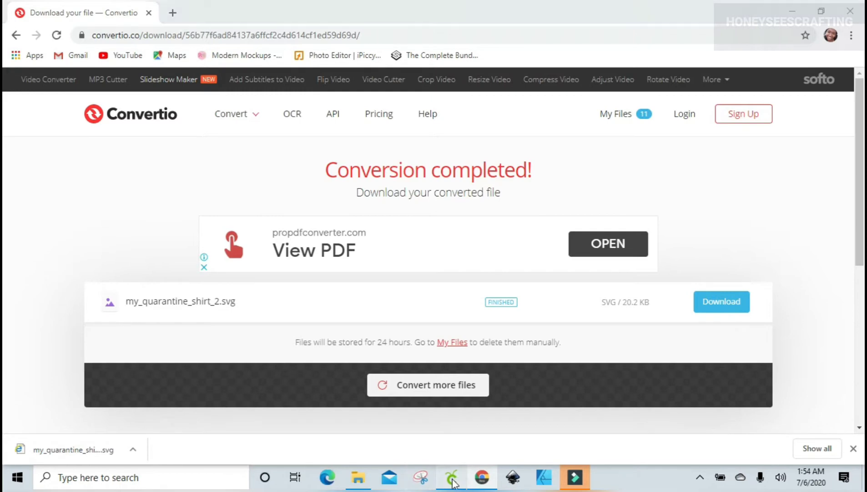
# - Start a new blank project in Cricut Design Space, discarding the previous one
pyautogui.click(451, 478)
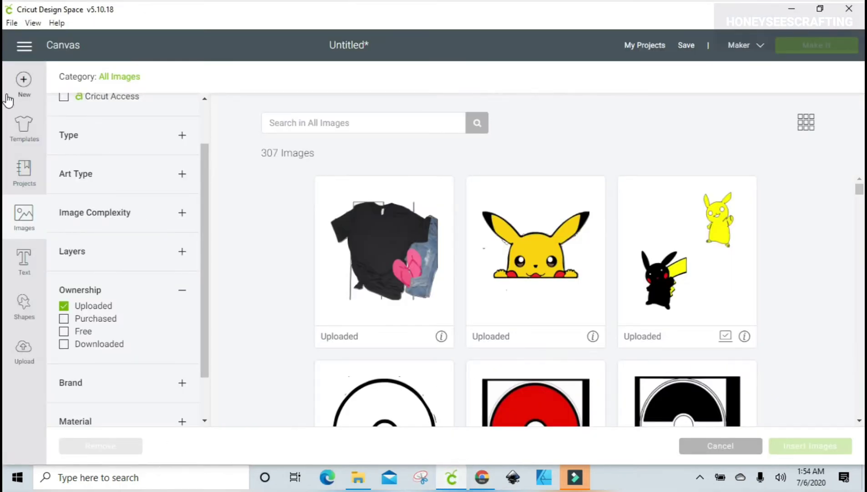
pyautogui.click(23, 80)
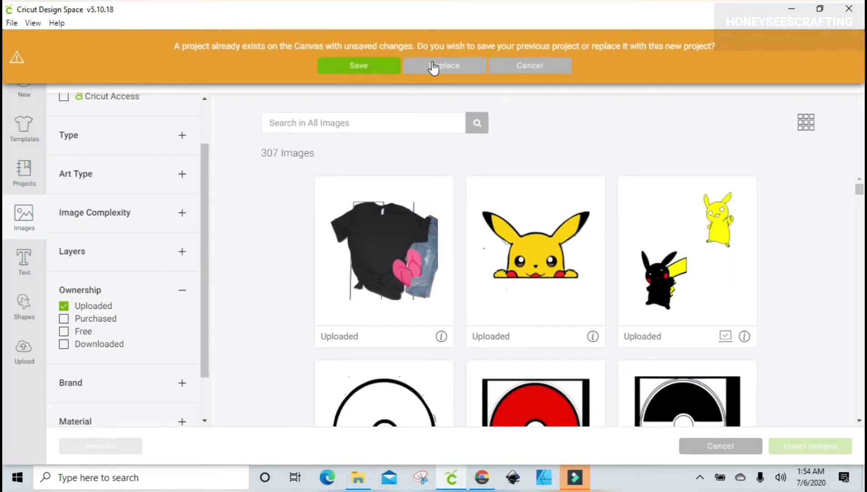
pyautogui.click(445, 65)
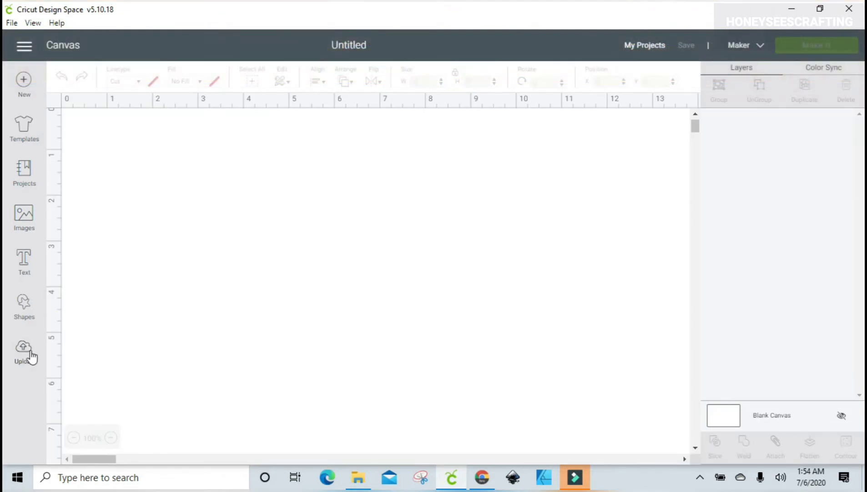
# - Upload my_quarantine_shirt_2.svg from the Downloads folder
pyautogui.click(24, 346)
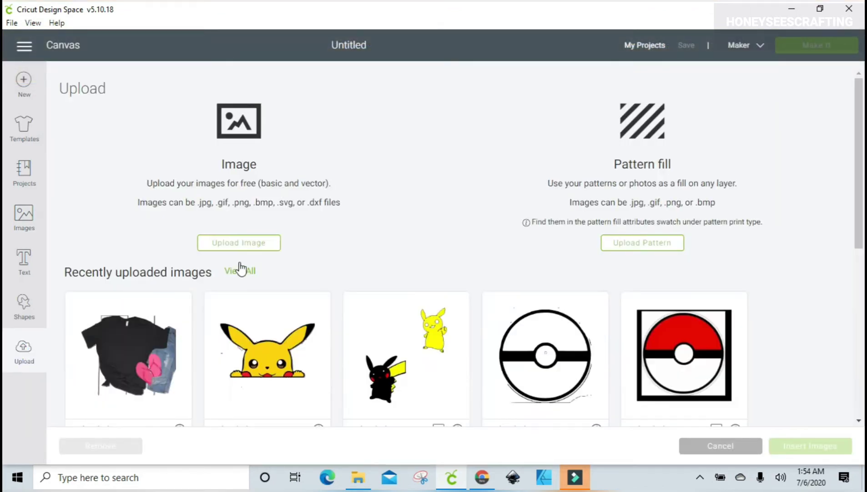
pyautogui.click(239, 243)
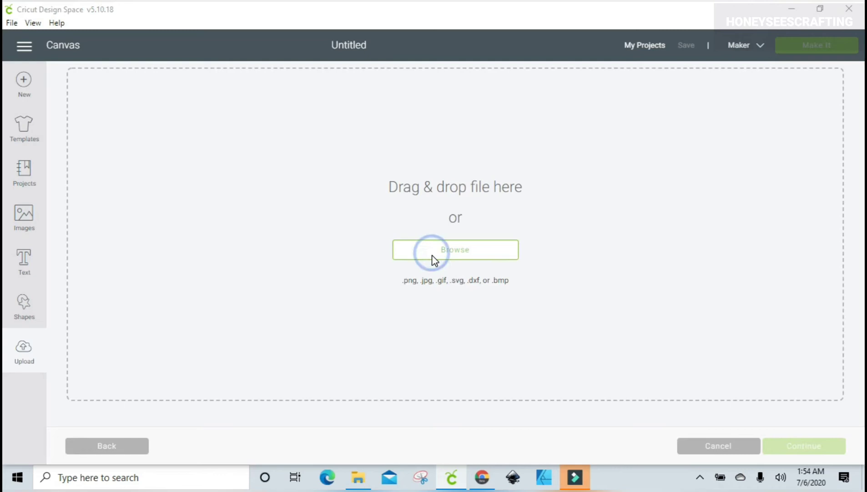
pyautogui.click(455, 249)
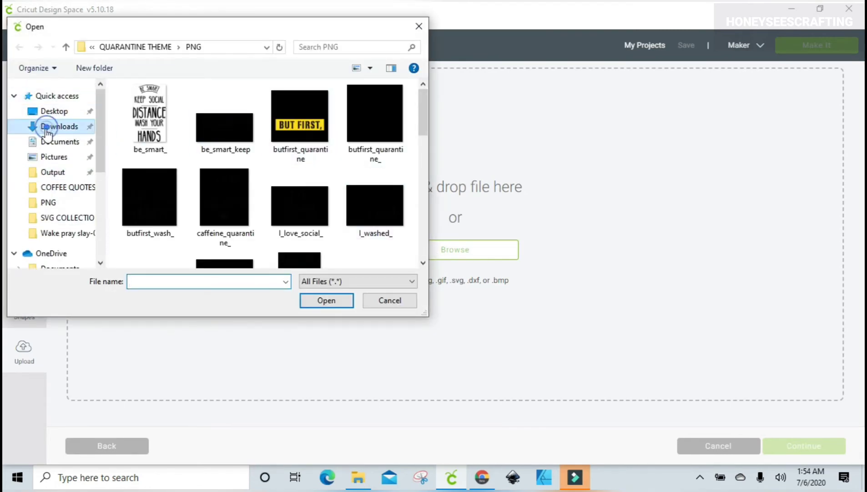
pyautogui.click(59, 127)
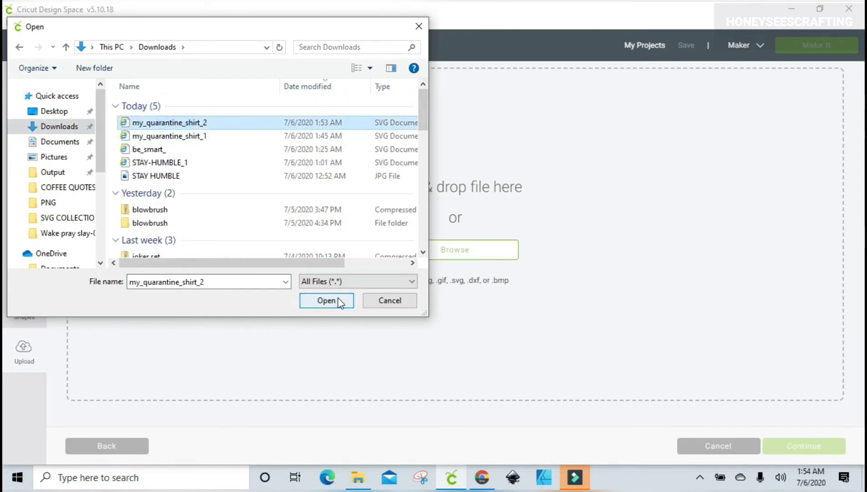
pyautogui.click(326, 300)
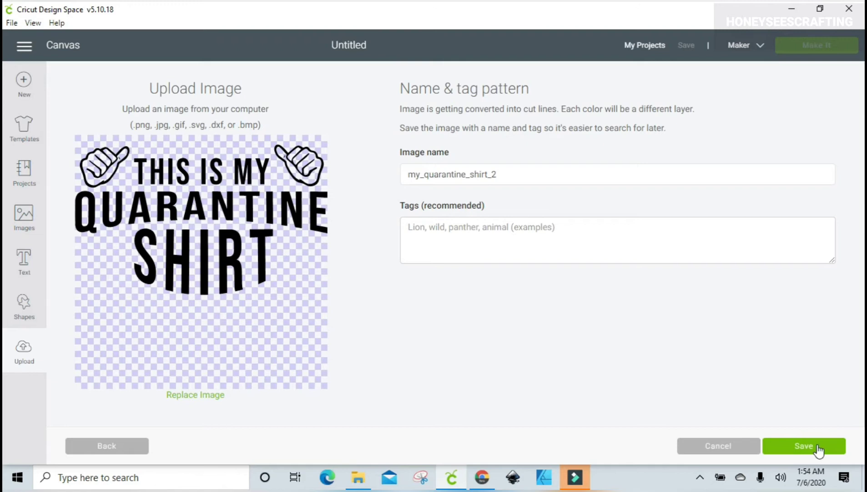
# - Save the uploaded shirt image, then insert it from Recently uploaded images
pyautogui.click(811, 446)
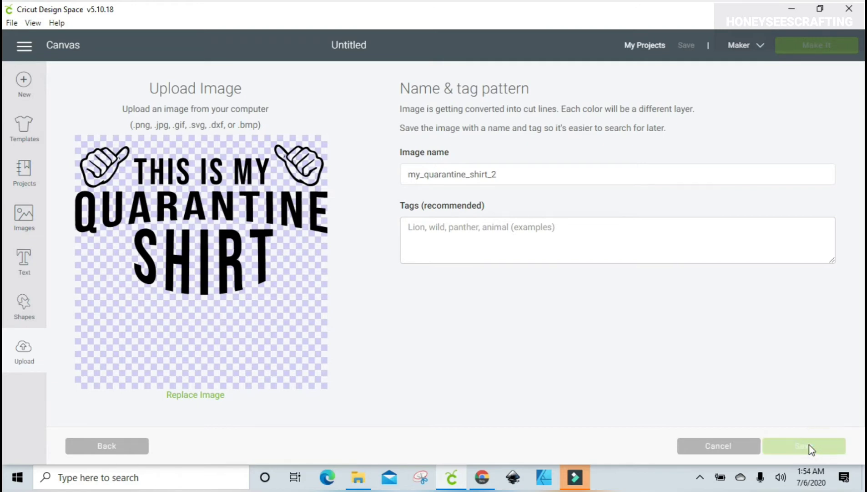
pyautogui.click(804, 446)
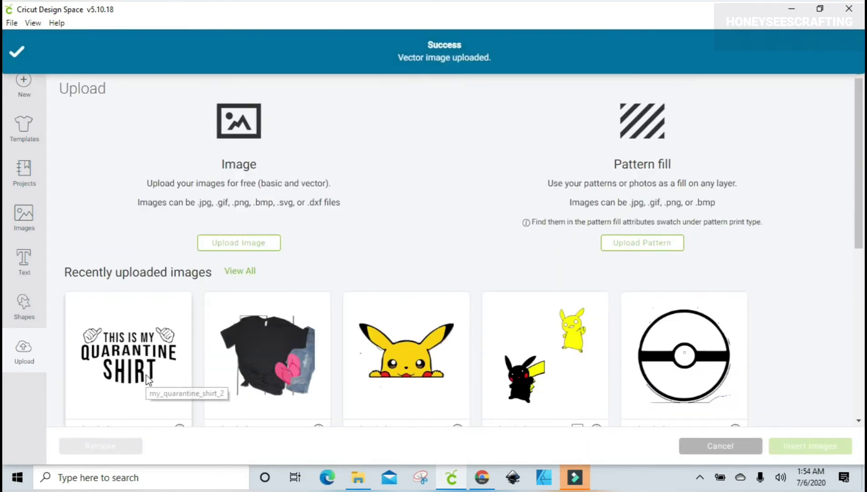
pyautogui.click(129, 353)
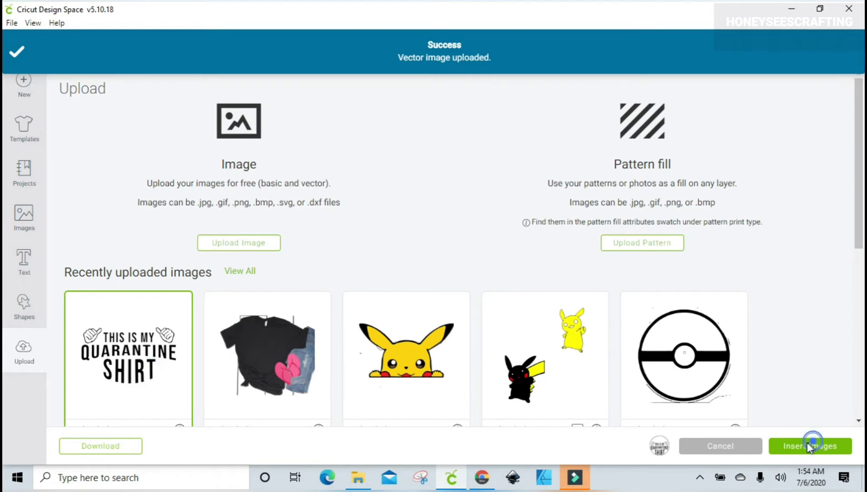
pyautogui.click(808, 445)
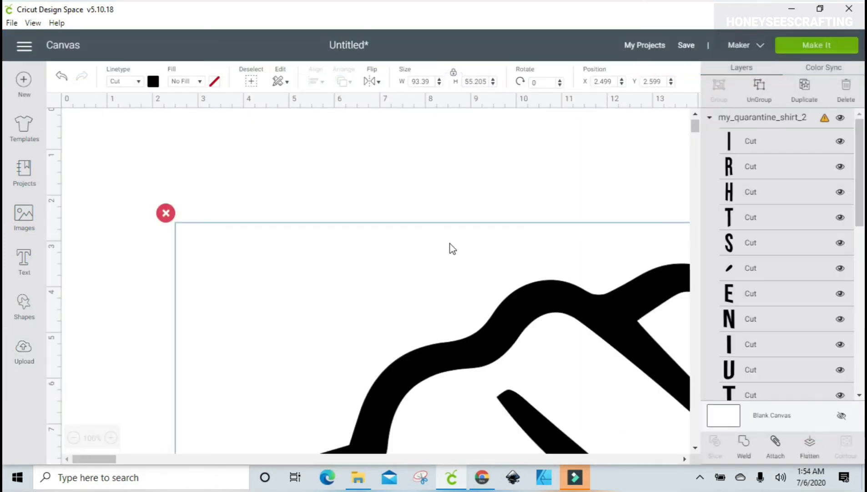
pyautogui.moveTo(456, 72)
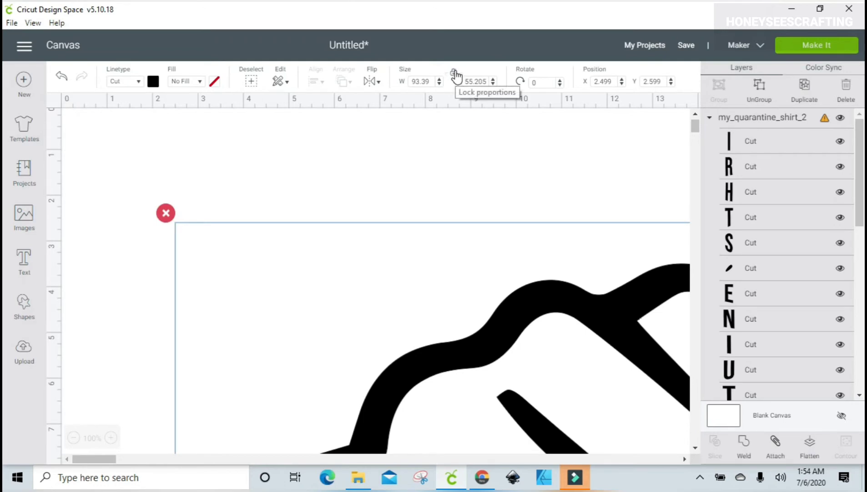
# - Enter a width of 5 with proportions locked, making the design 5 by 5 inches
pyautogui.click(421, 82)
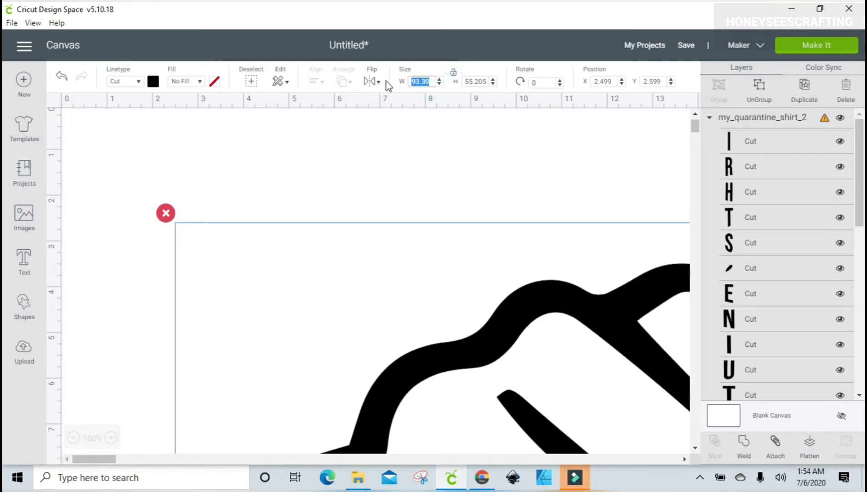
pyautogui.write('5')
pyautogui.click(480, 81)
pyautogui.write('5')
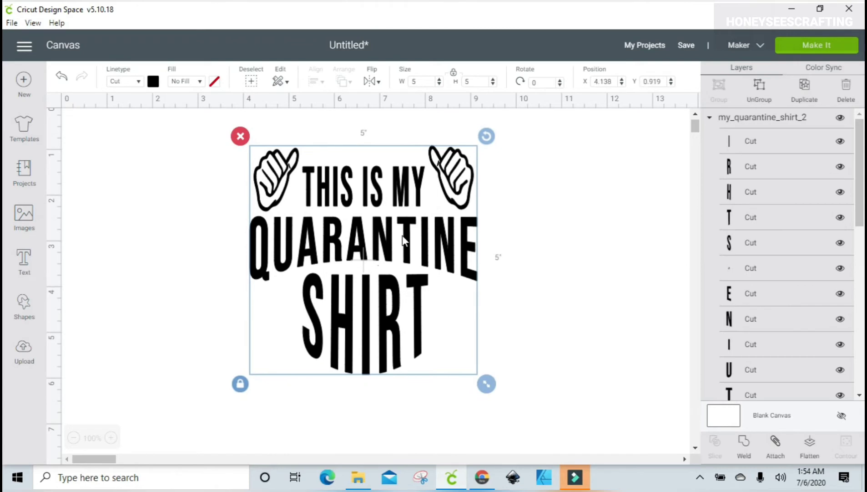
pyautogui.moveTo(733, 167)
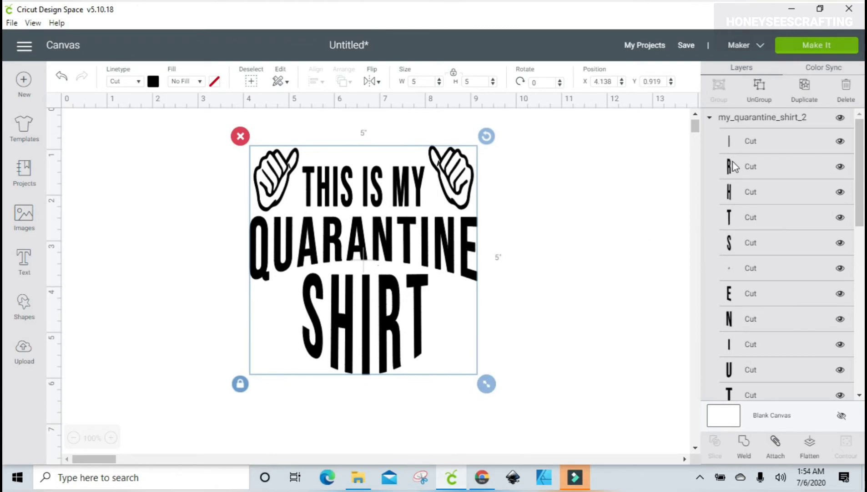
# - Ungroup the quarantine shirt image into individual layers
pyautogui.scroll(-3)
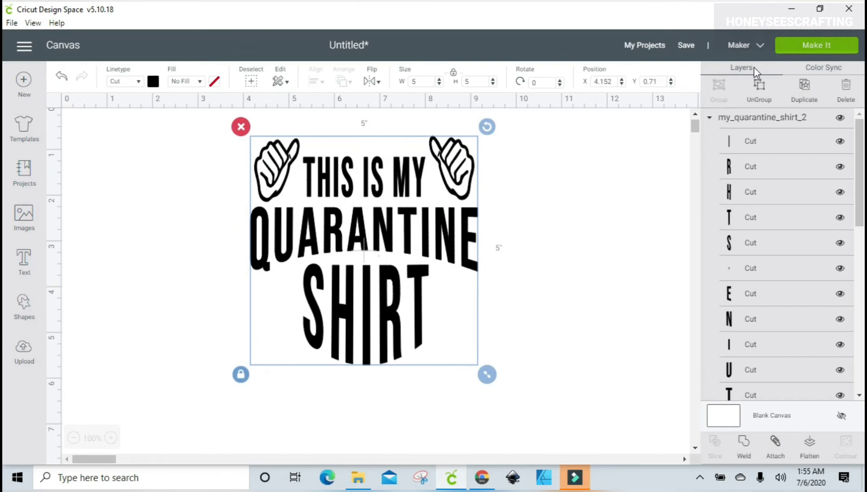
pyautogui.moveTo(765, 89)
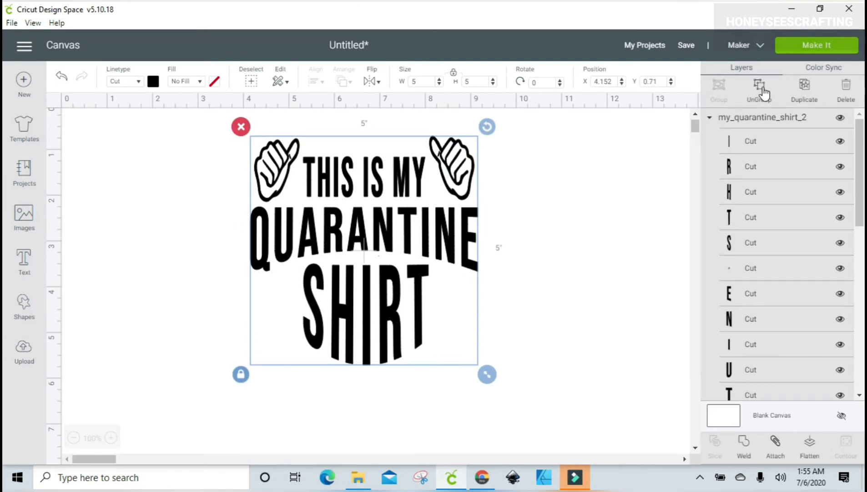
pyautogui.click(758, 84)
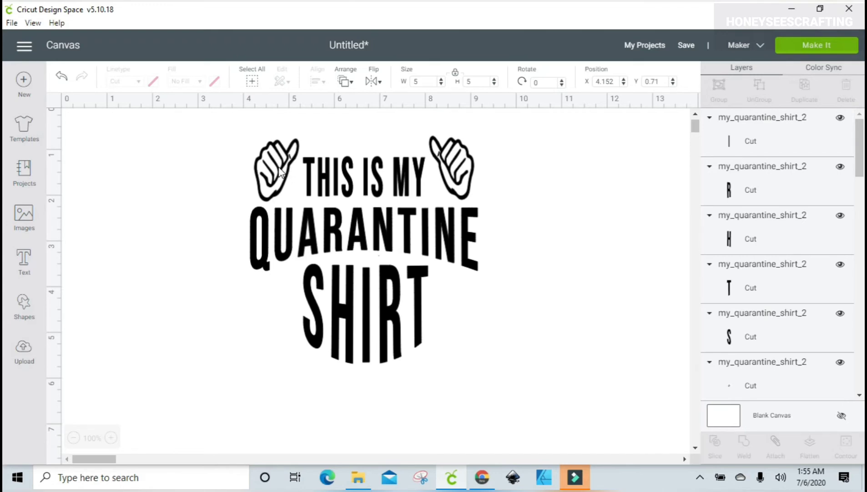
# - Select the thumbs-up hands and reposition them, lowering SHIRT beneath QUARANTINE
pyautogui.click(275, 180)
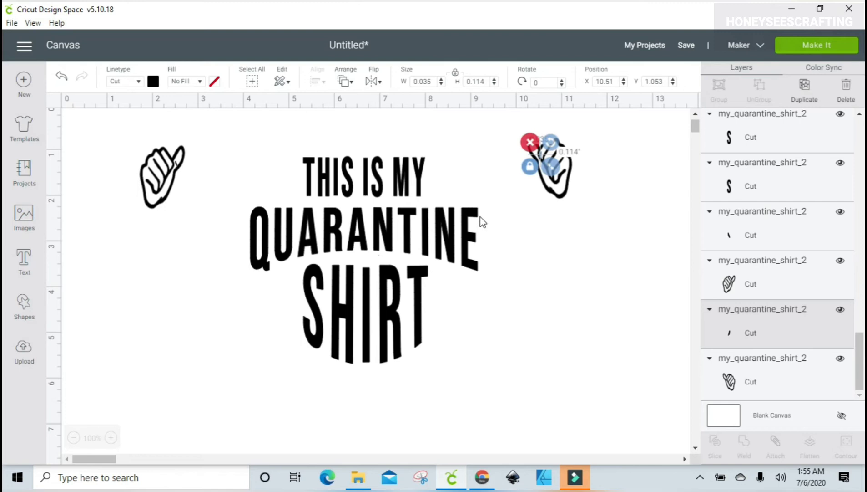
pyautogui.moveTo(350, 262)
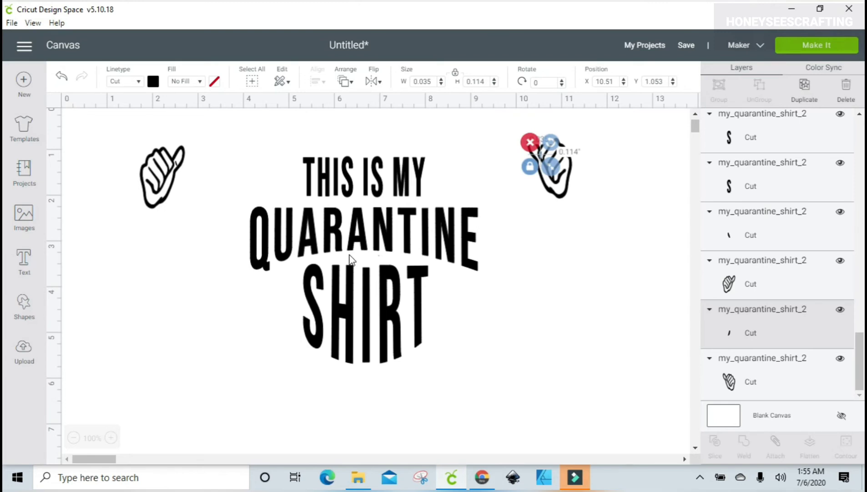
pyautogui.moveTo(358, 222)
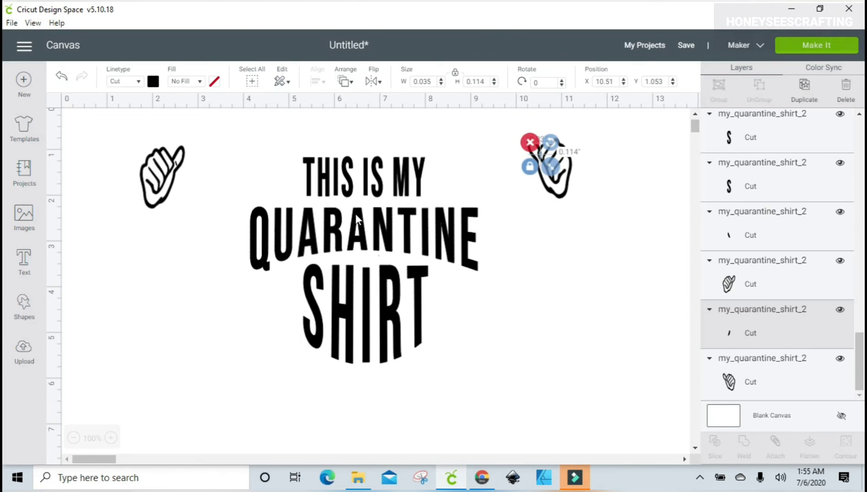
pyautogui.moveTo(301, 266)
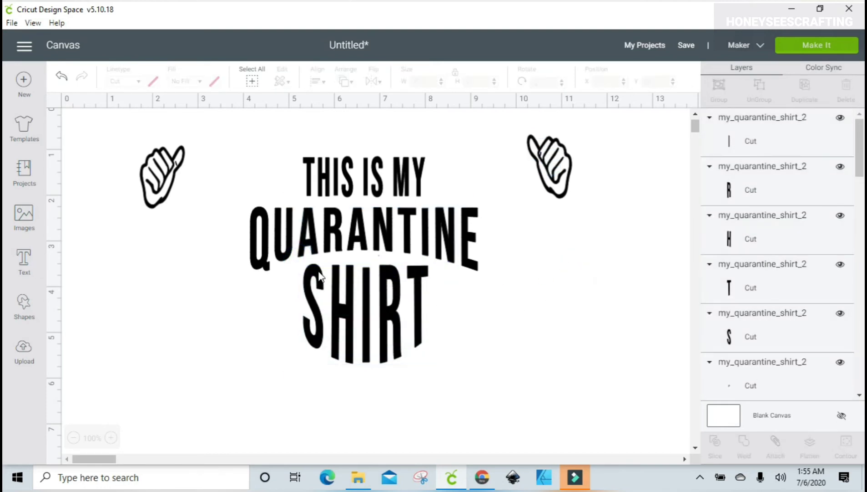
pyautogui.moveTo(633, 229)
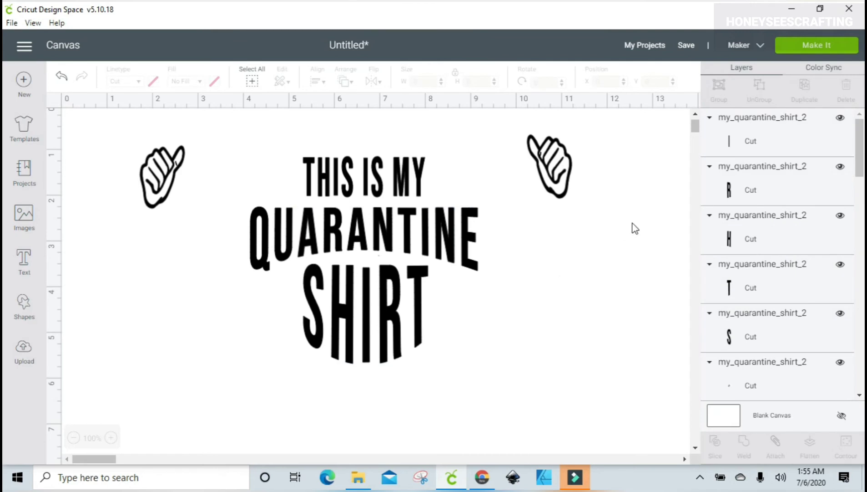
pyautogui.moveTo(307, 286)
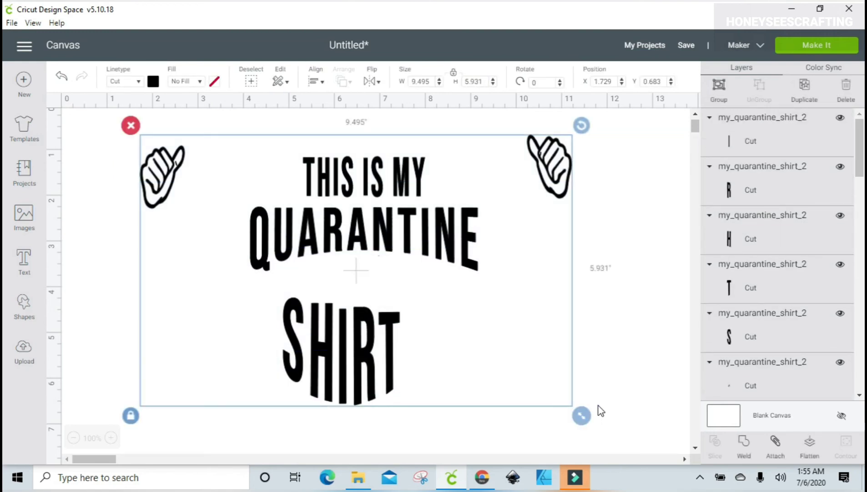
pyautogui.moveTo(235, 130)
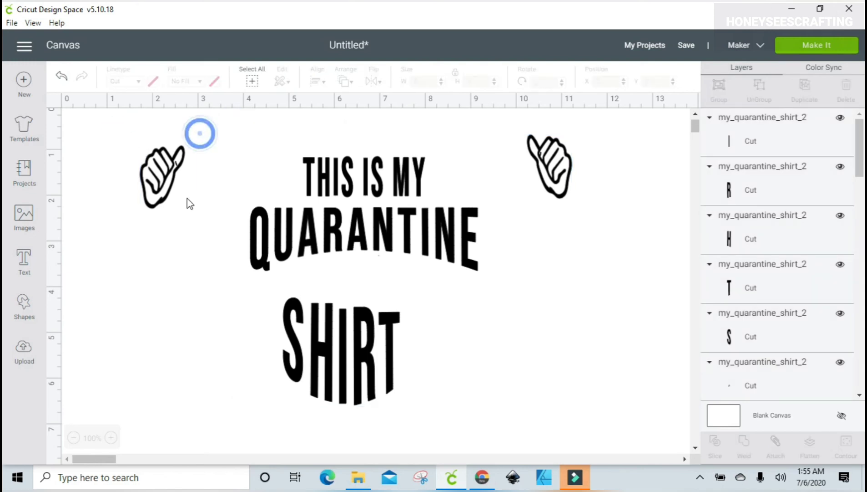
pyautogui.click(162, 175)
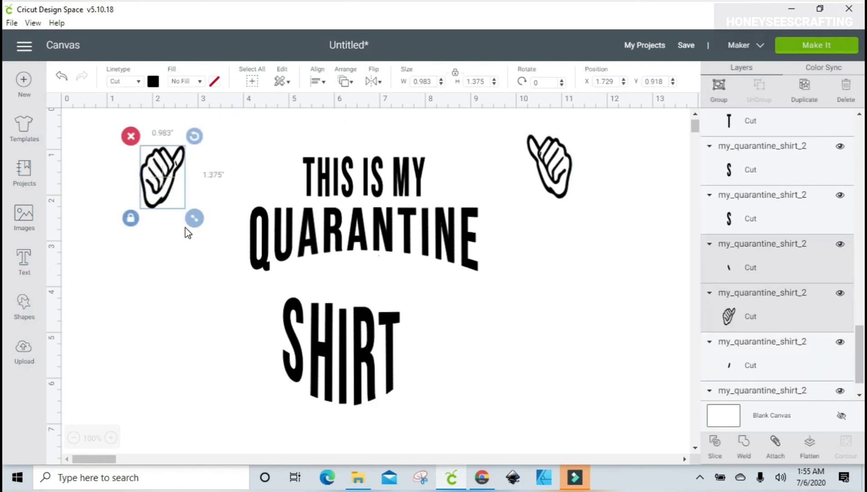
pyautogui.scroll(-3)
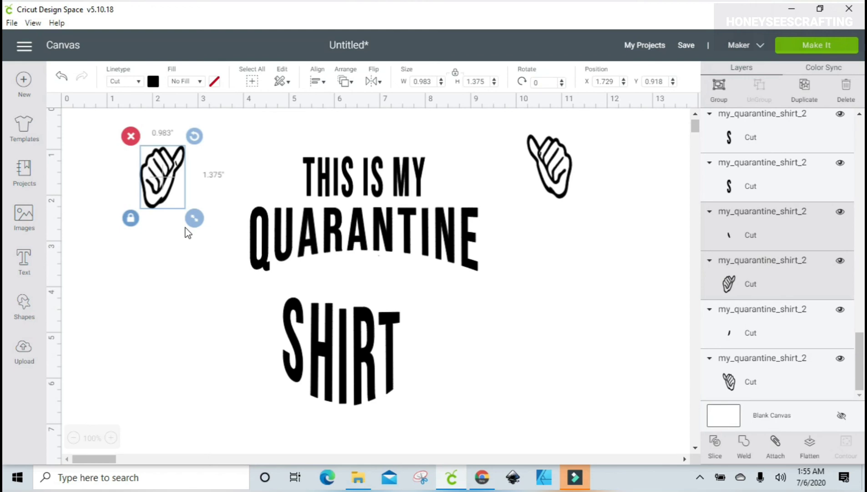
pyautogui.moveTo(188, 233)
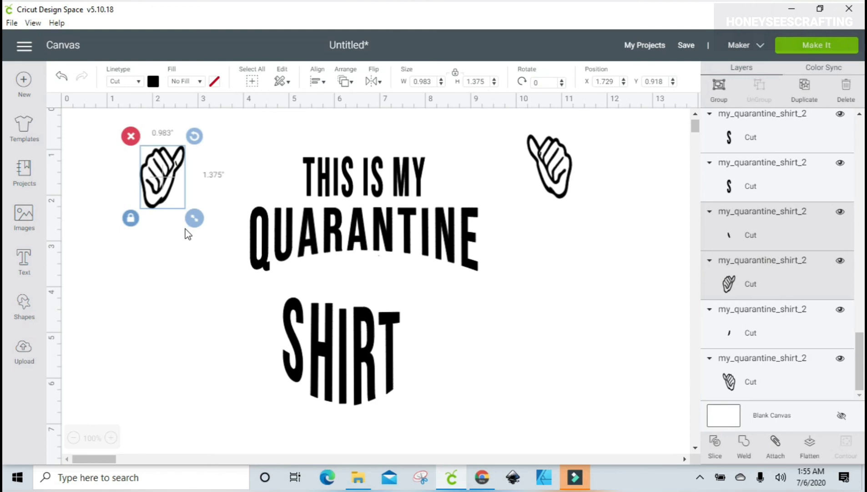